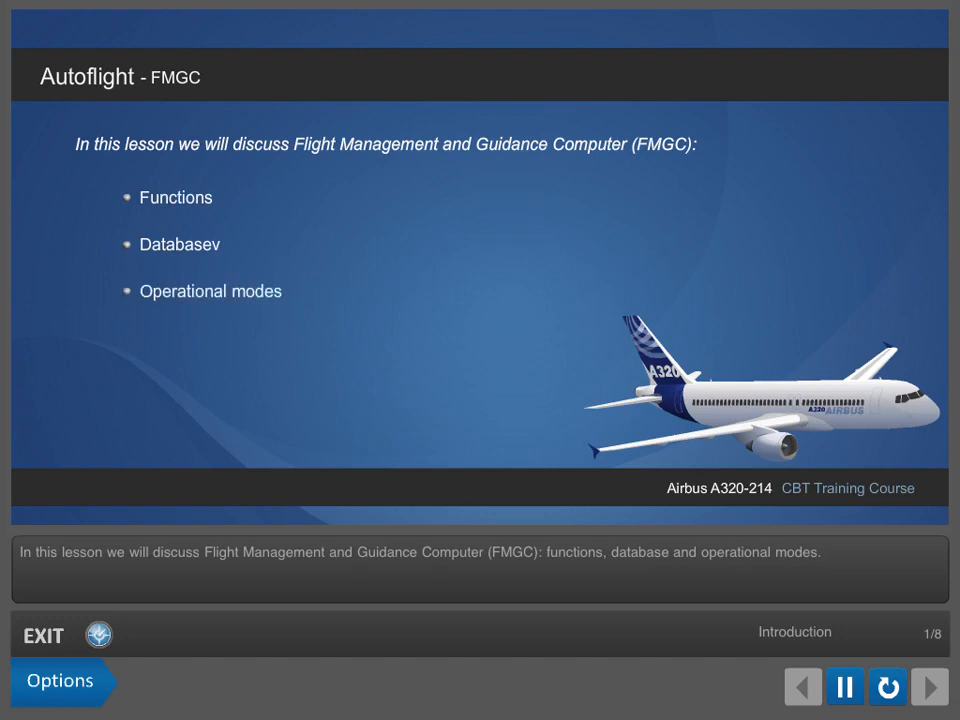
Advance from the FMGC introduction to slide 2/8, FMGC Functions
click(928, 687)
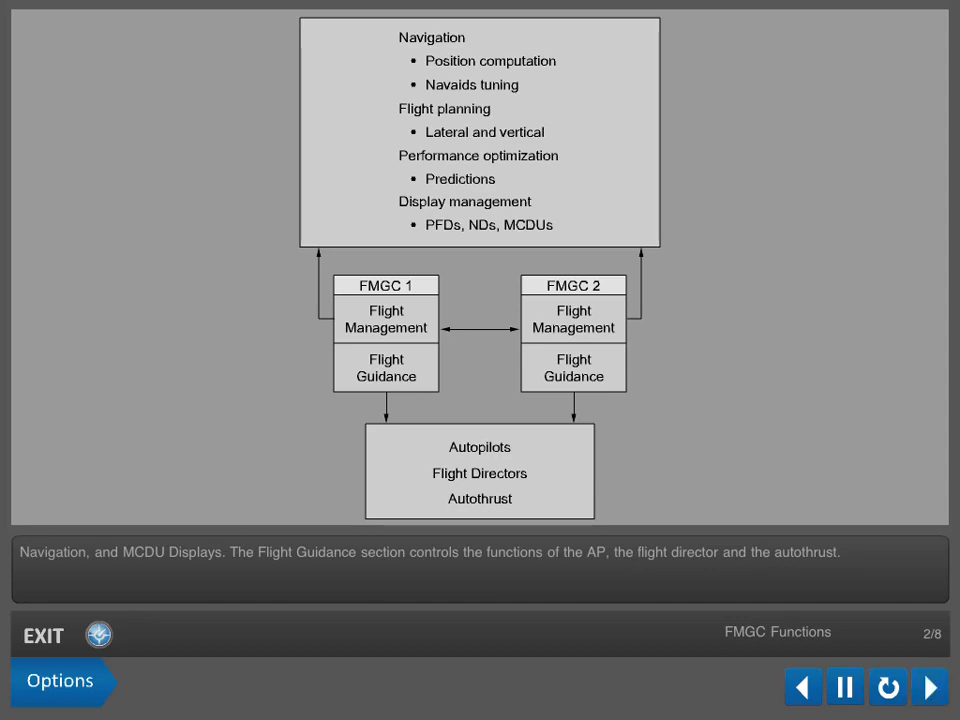
Go to slide 3/8, FMGC Database, and follow its narration to the end
click(929, 687)
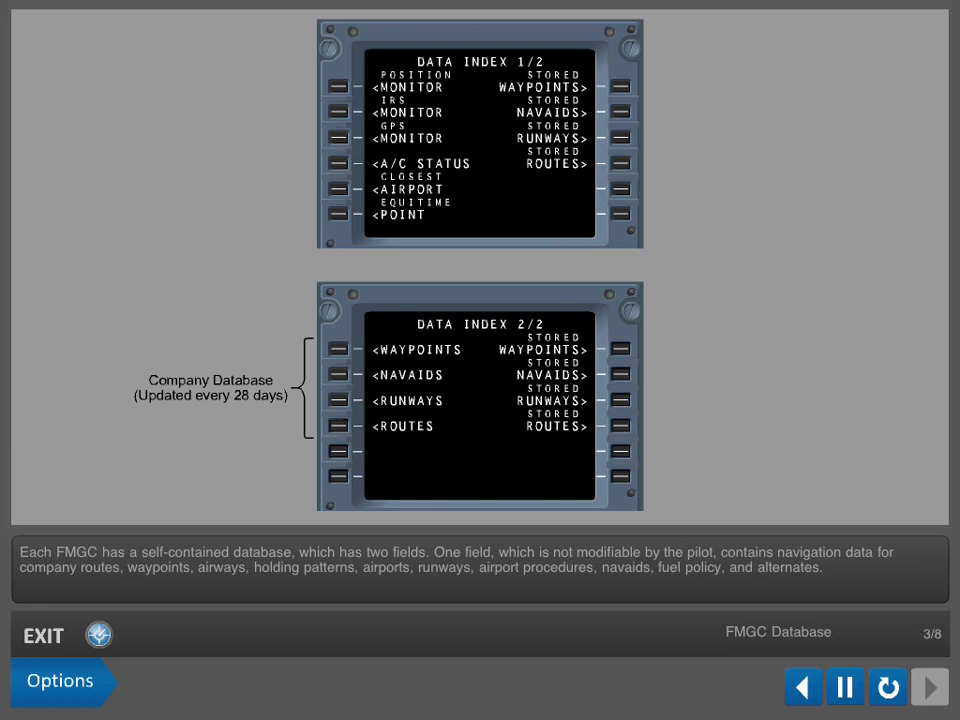
click(927, 687)
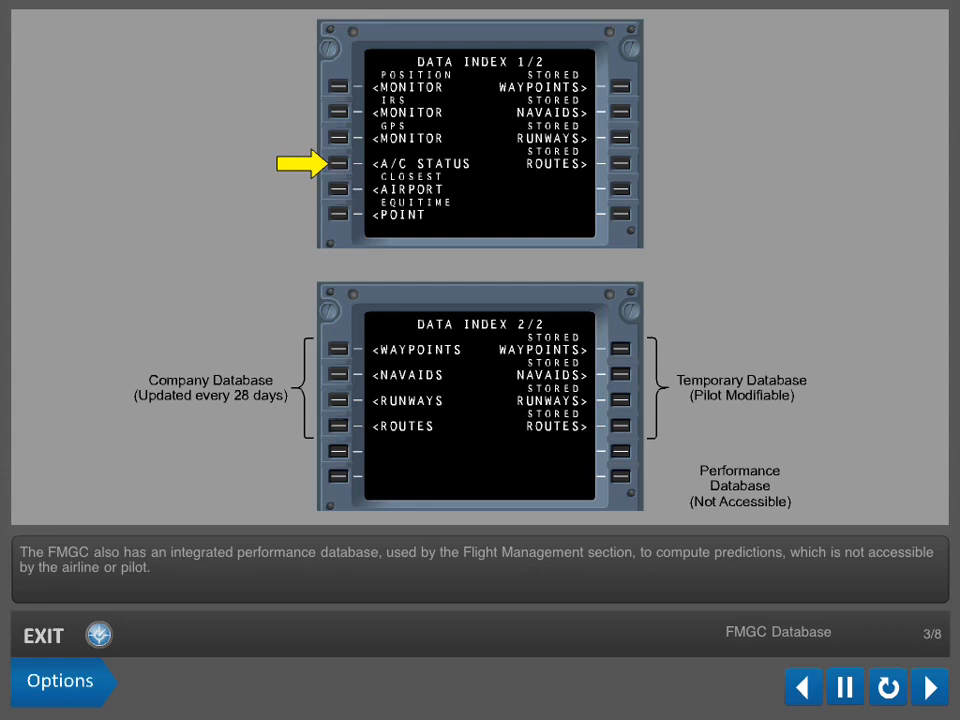
Advance to slide 4/8, FMGC Operational Modes – Dual, with the crosstalk bus diagram
click(928, 687)
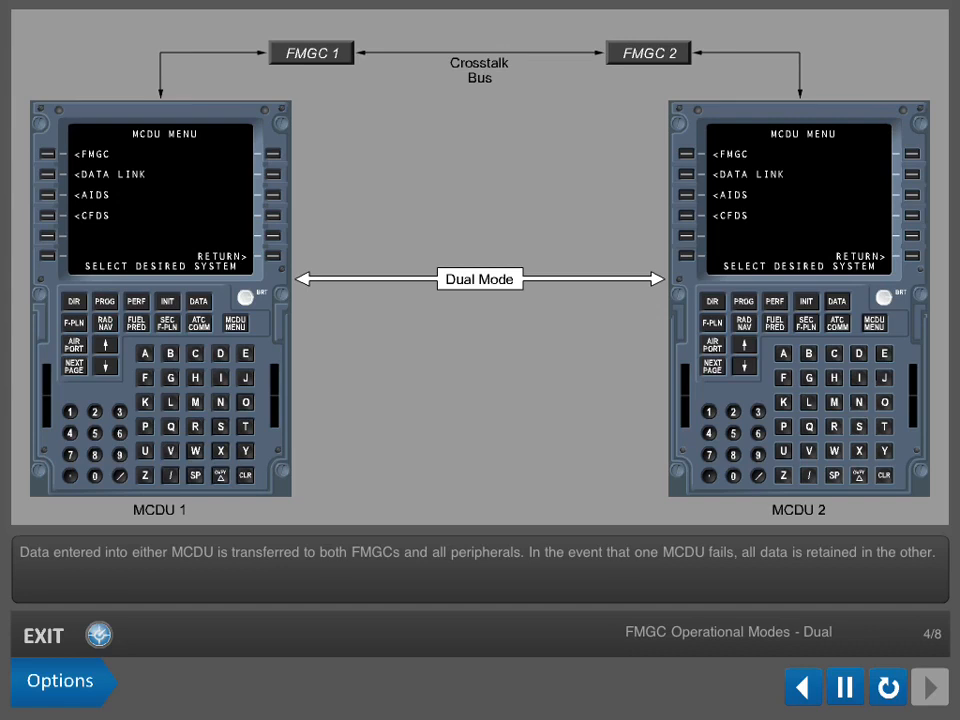
click(928, 687)
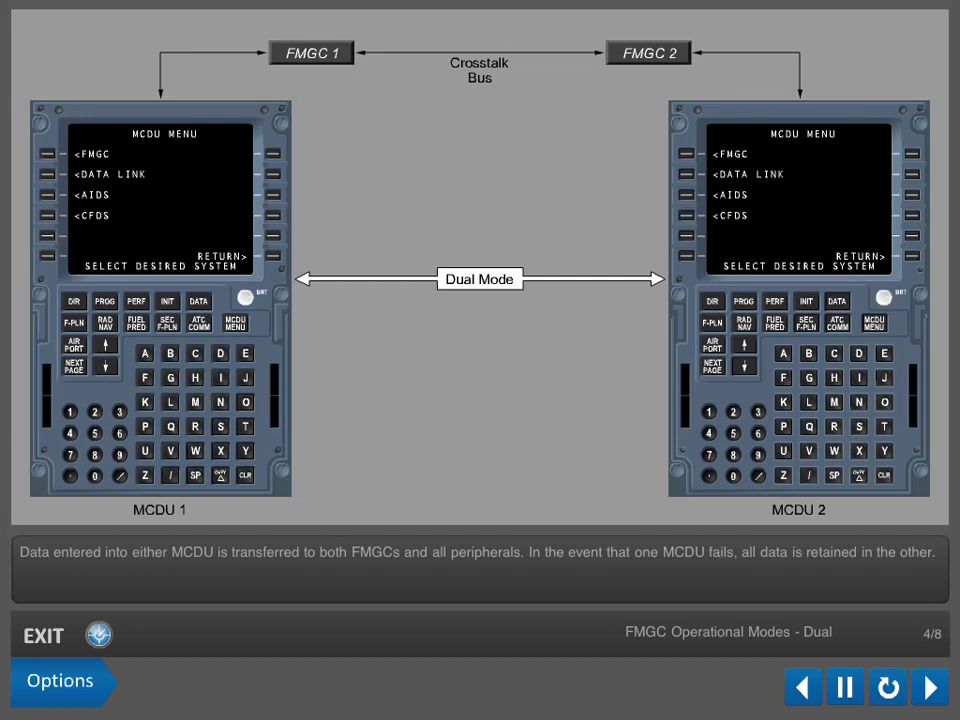
Advance to slide 5/8, FMGC Operational Modes – Independent
click(927, 687)
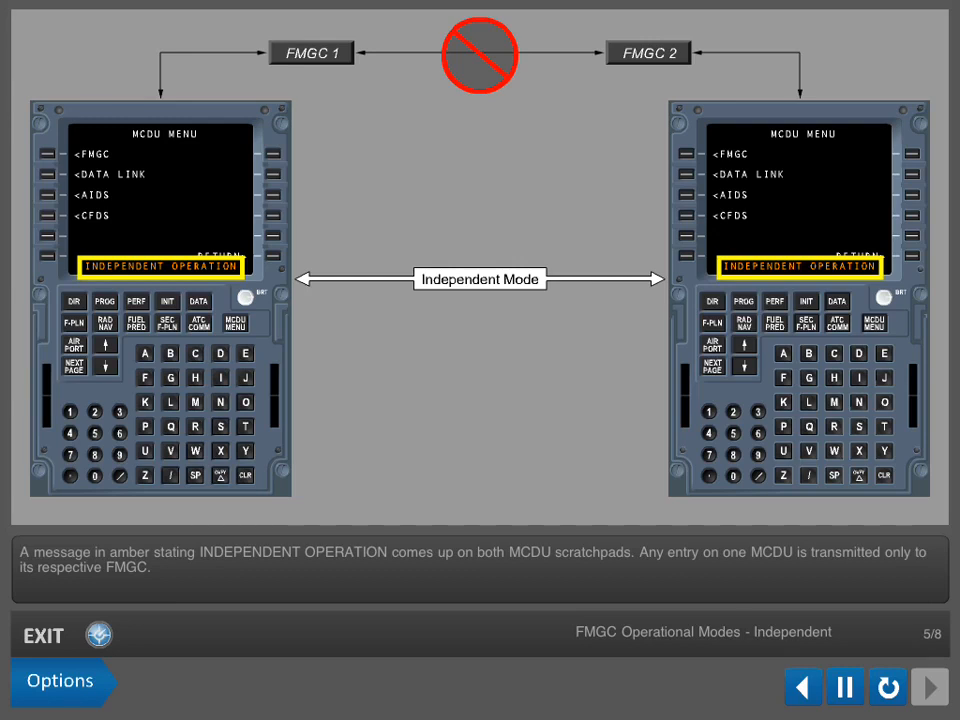
click(928, 687)
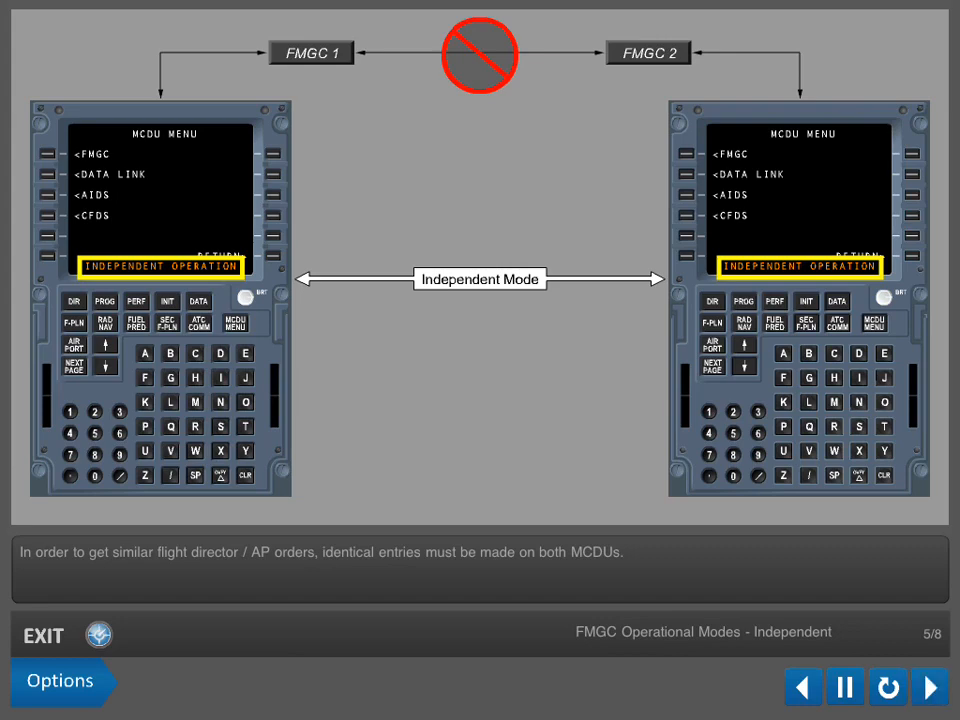
Advance to slide 6/8, Single Mode, showing OPP FMGC IN PROCESS on MCDU 2
click(928, 686)
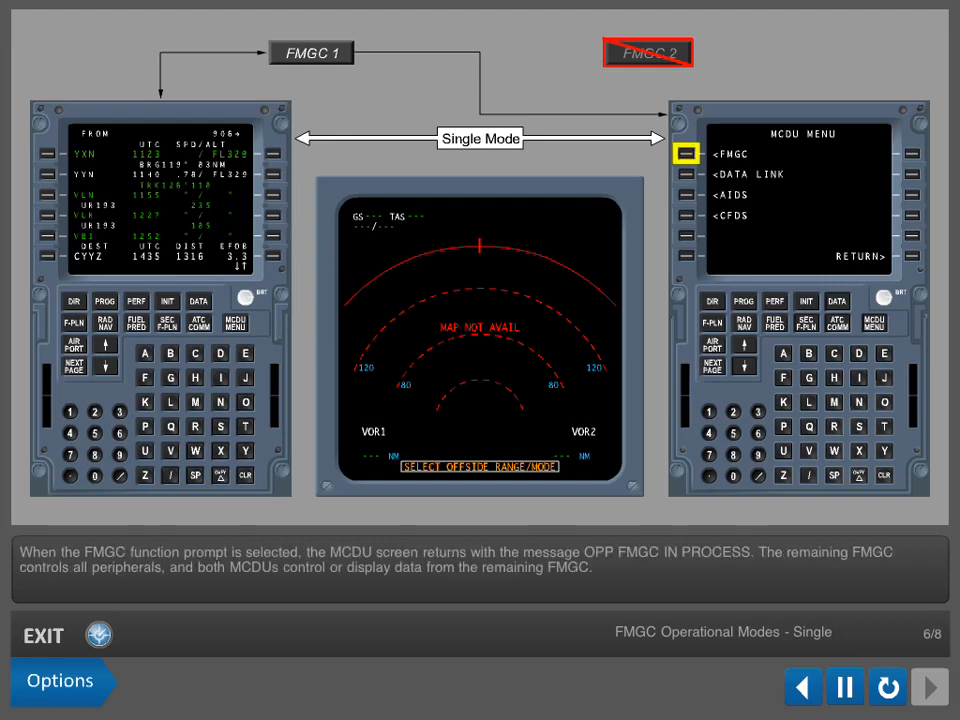
click(686, 153)
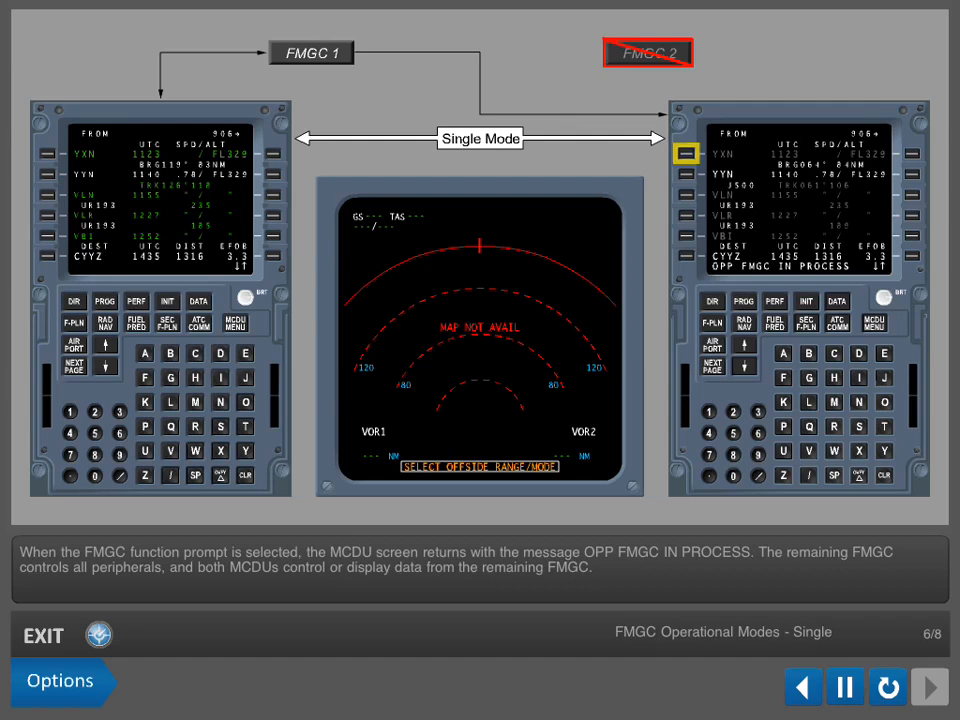